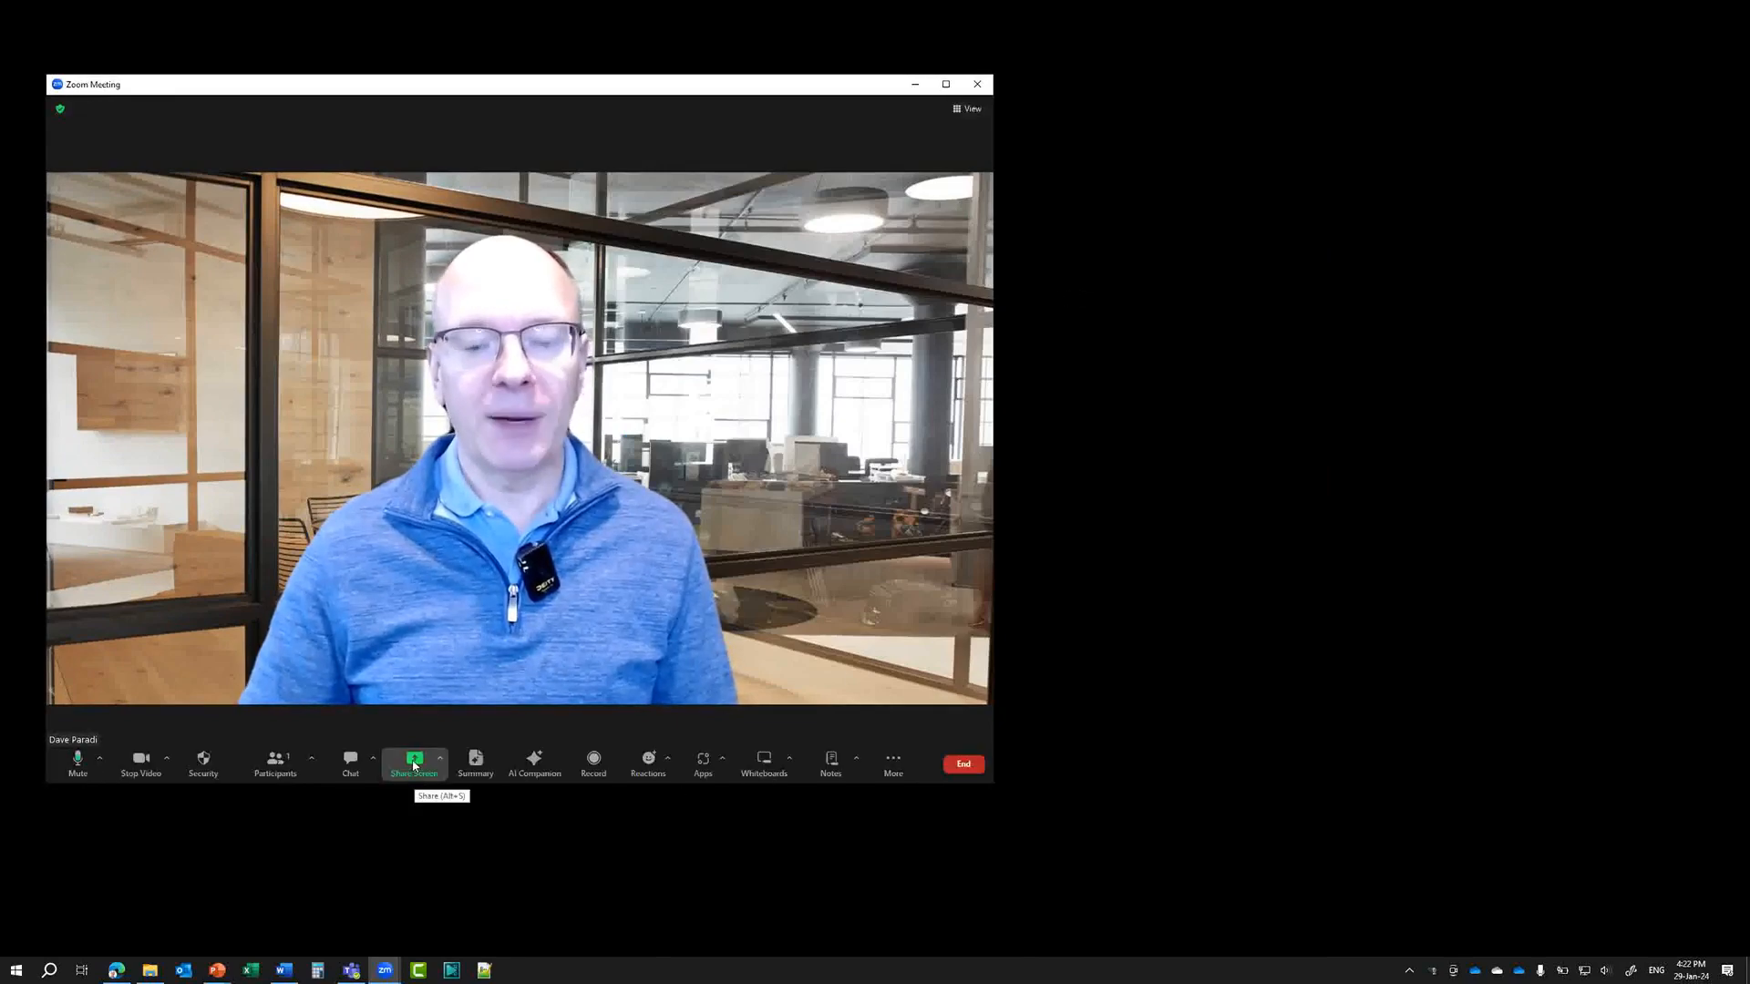
Open Zoom's screen-share picker from the meeting toolbar's Share Screen button
click(413, 763)
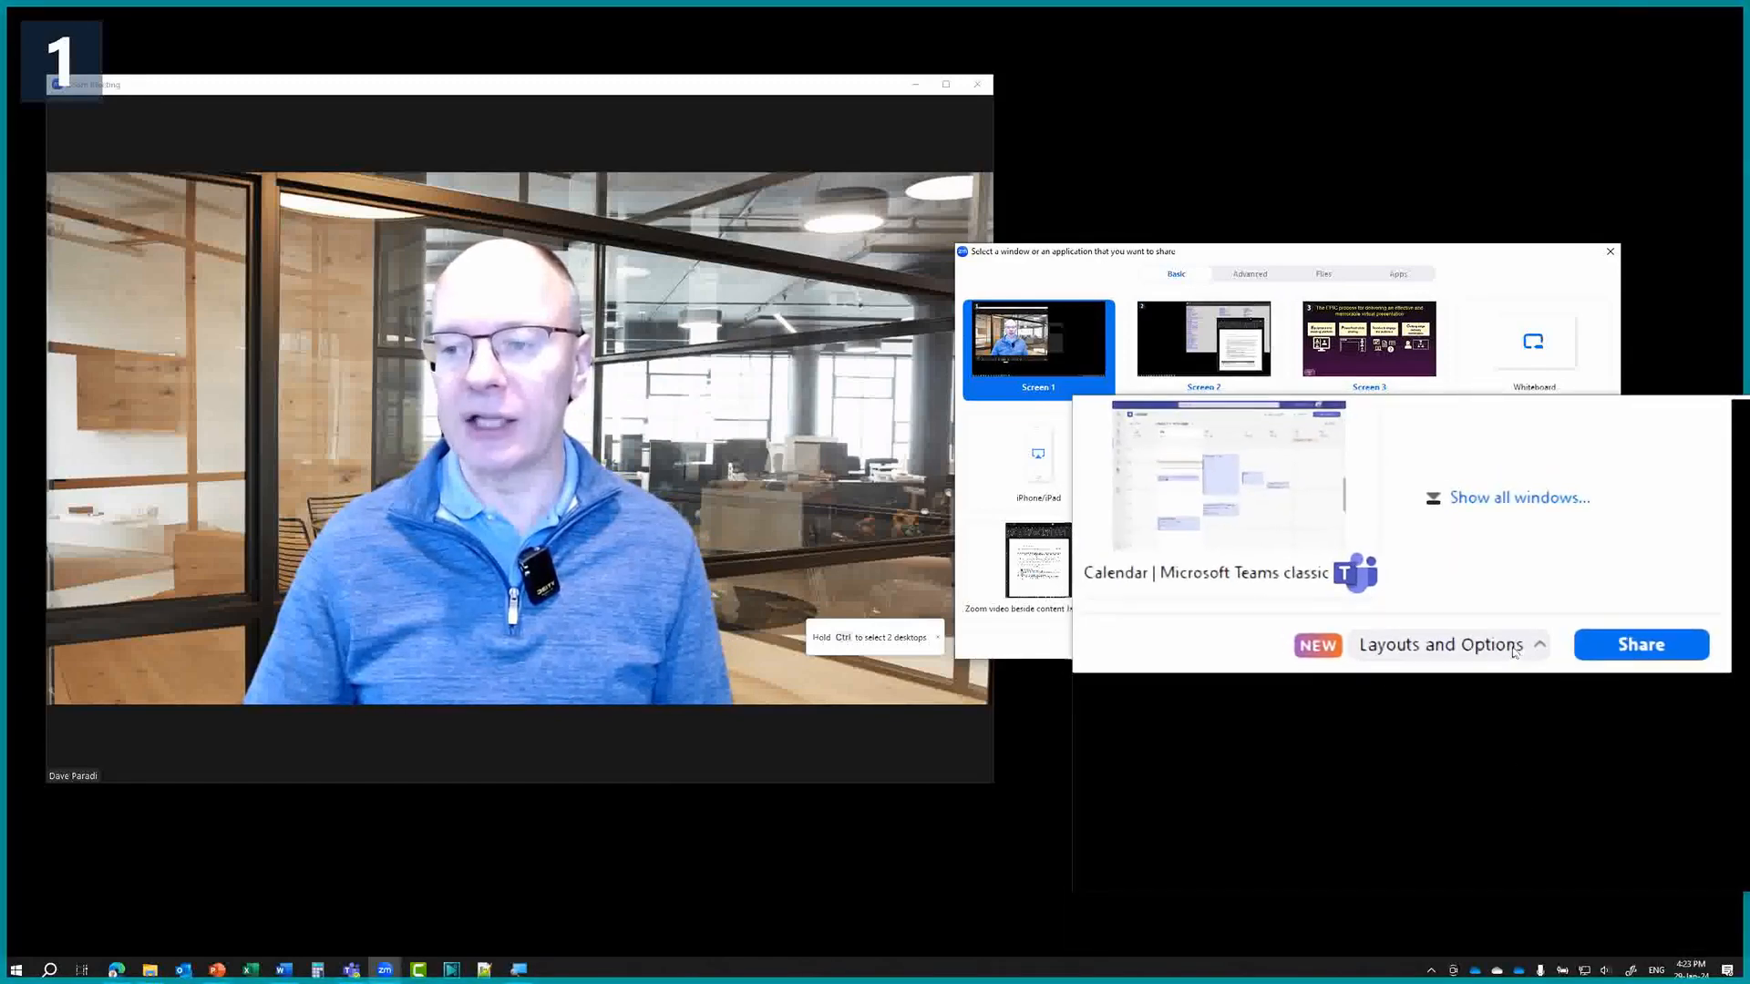
Select Screen 3 and show its Layouts and Options panel
click(1439, 644)
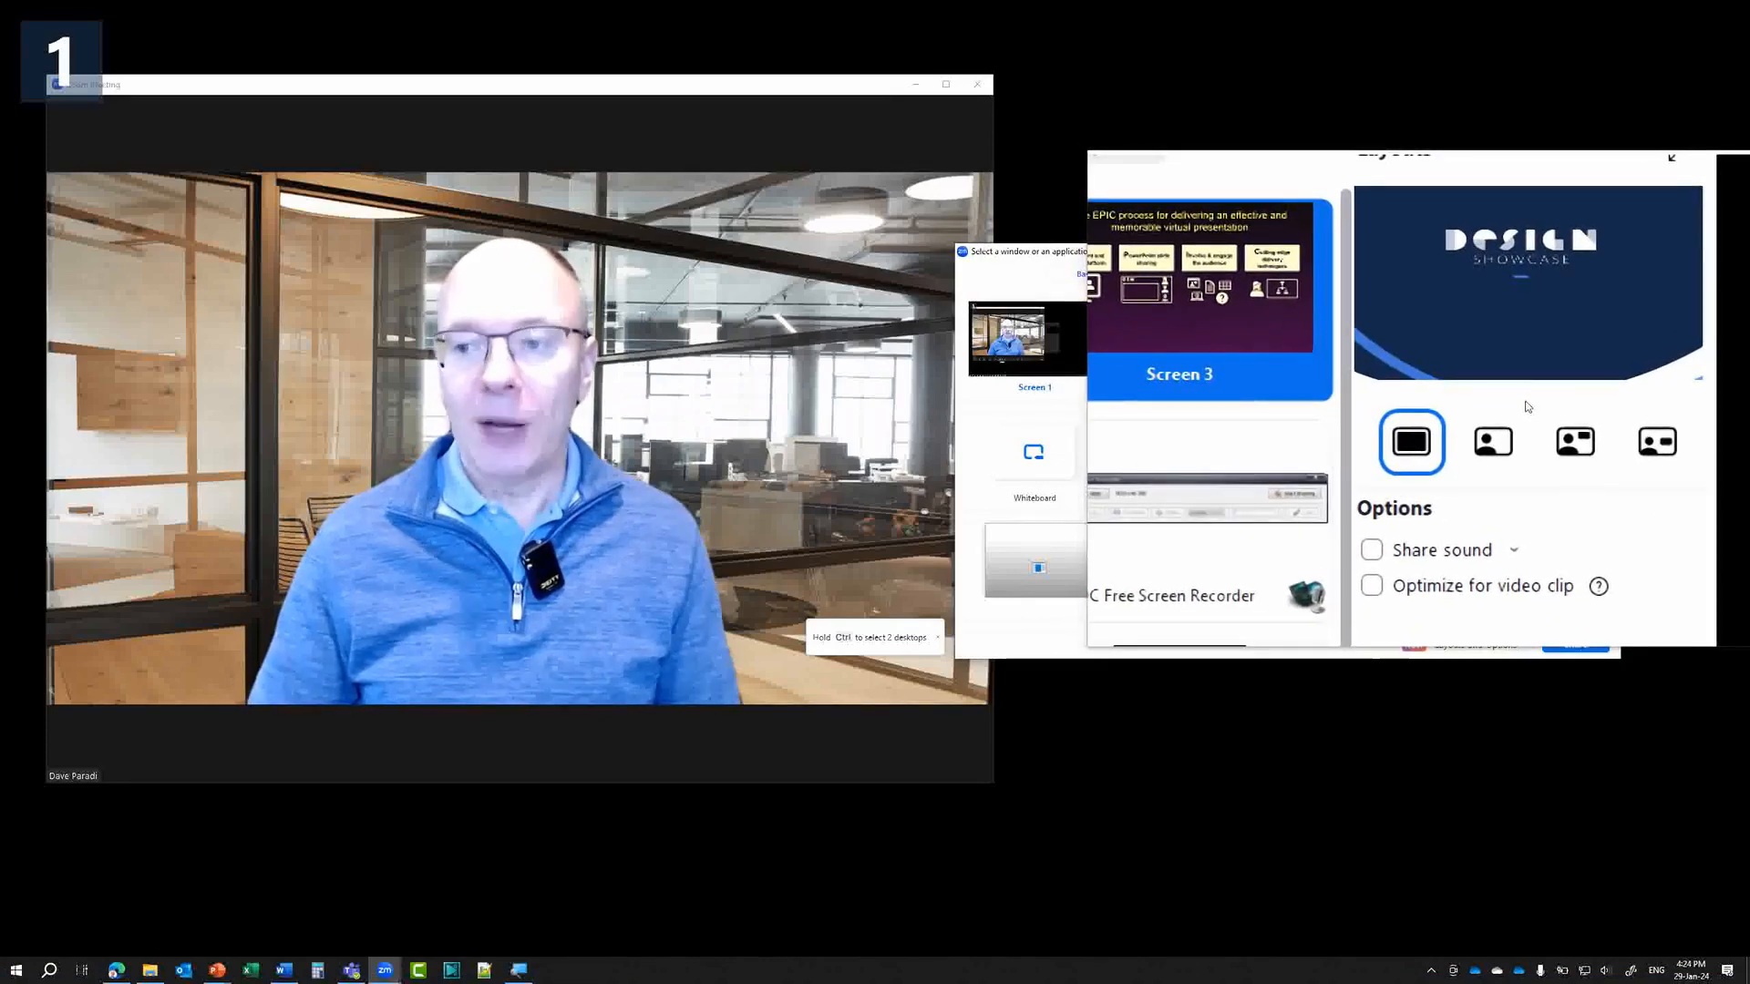
Choose the picture-in-picture layout for the Screen 3 share
click(1493, 441)
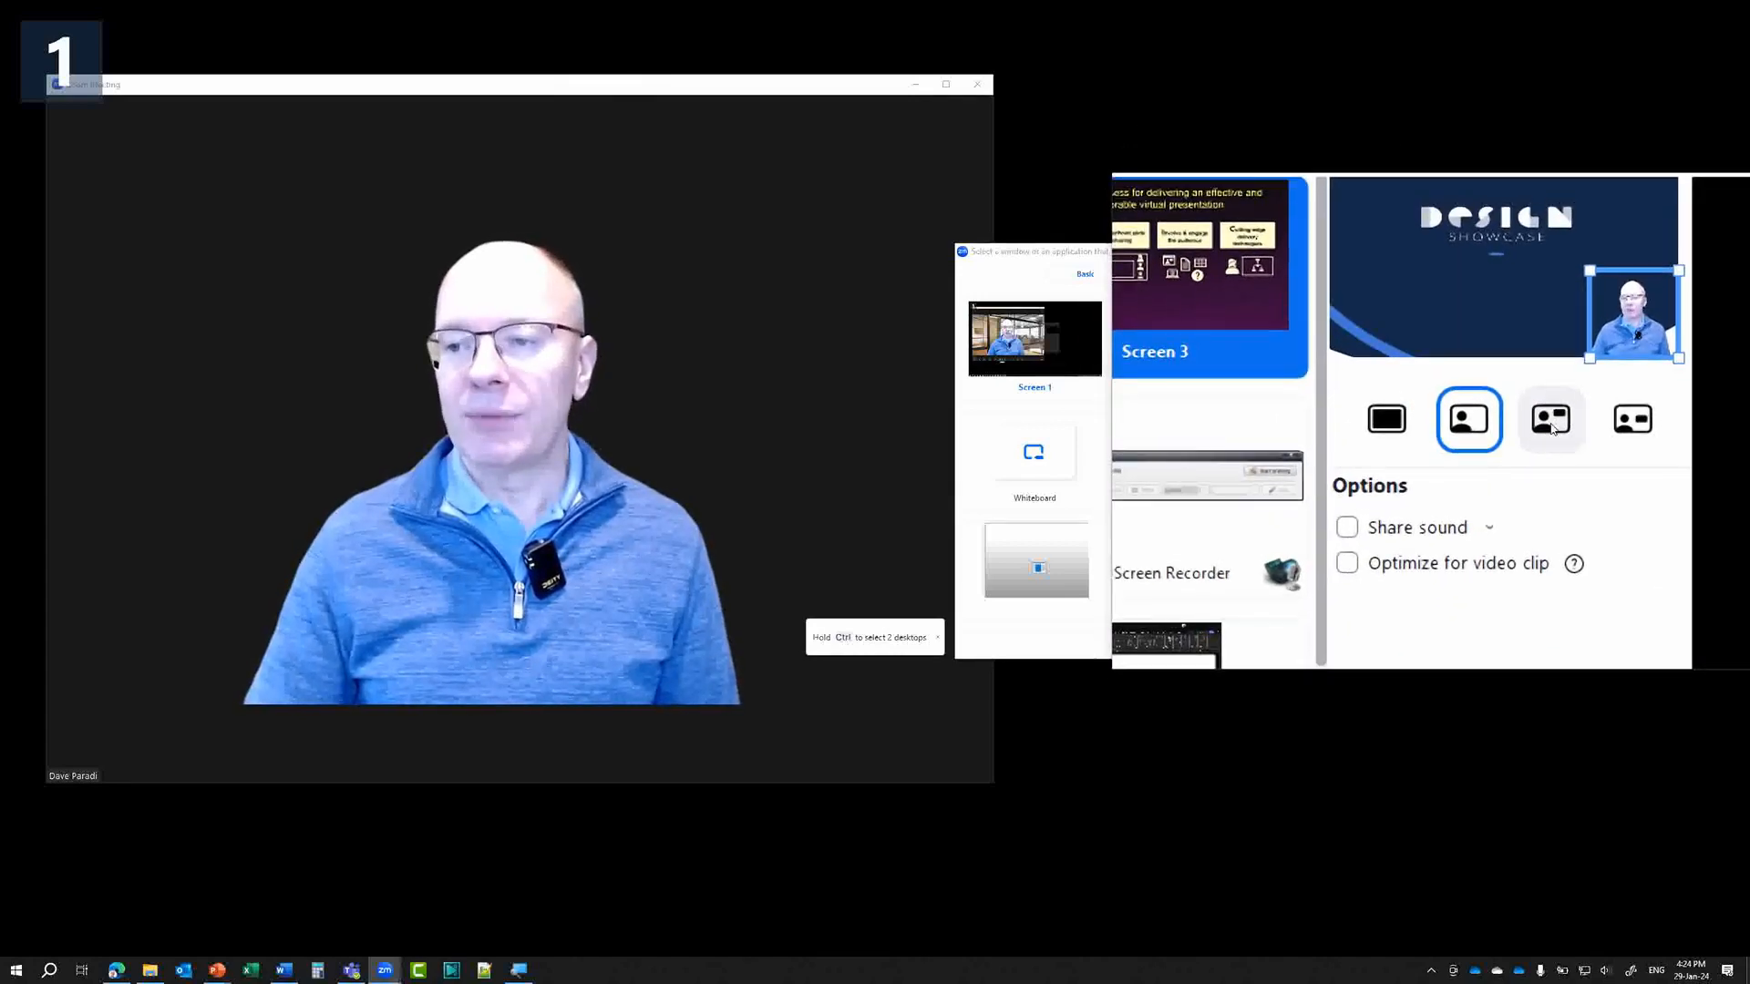
click(1550, 419)
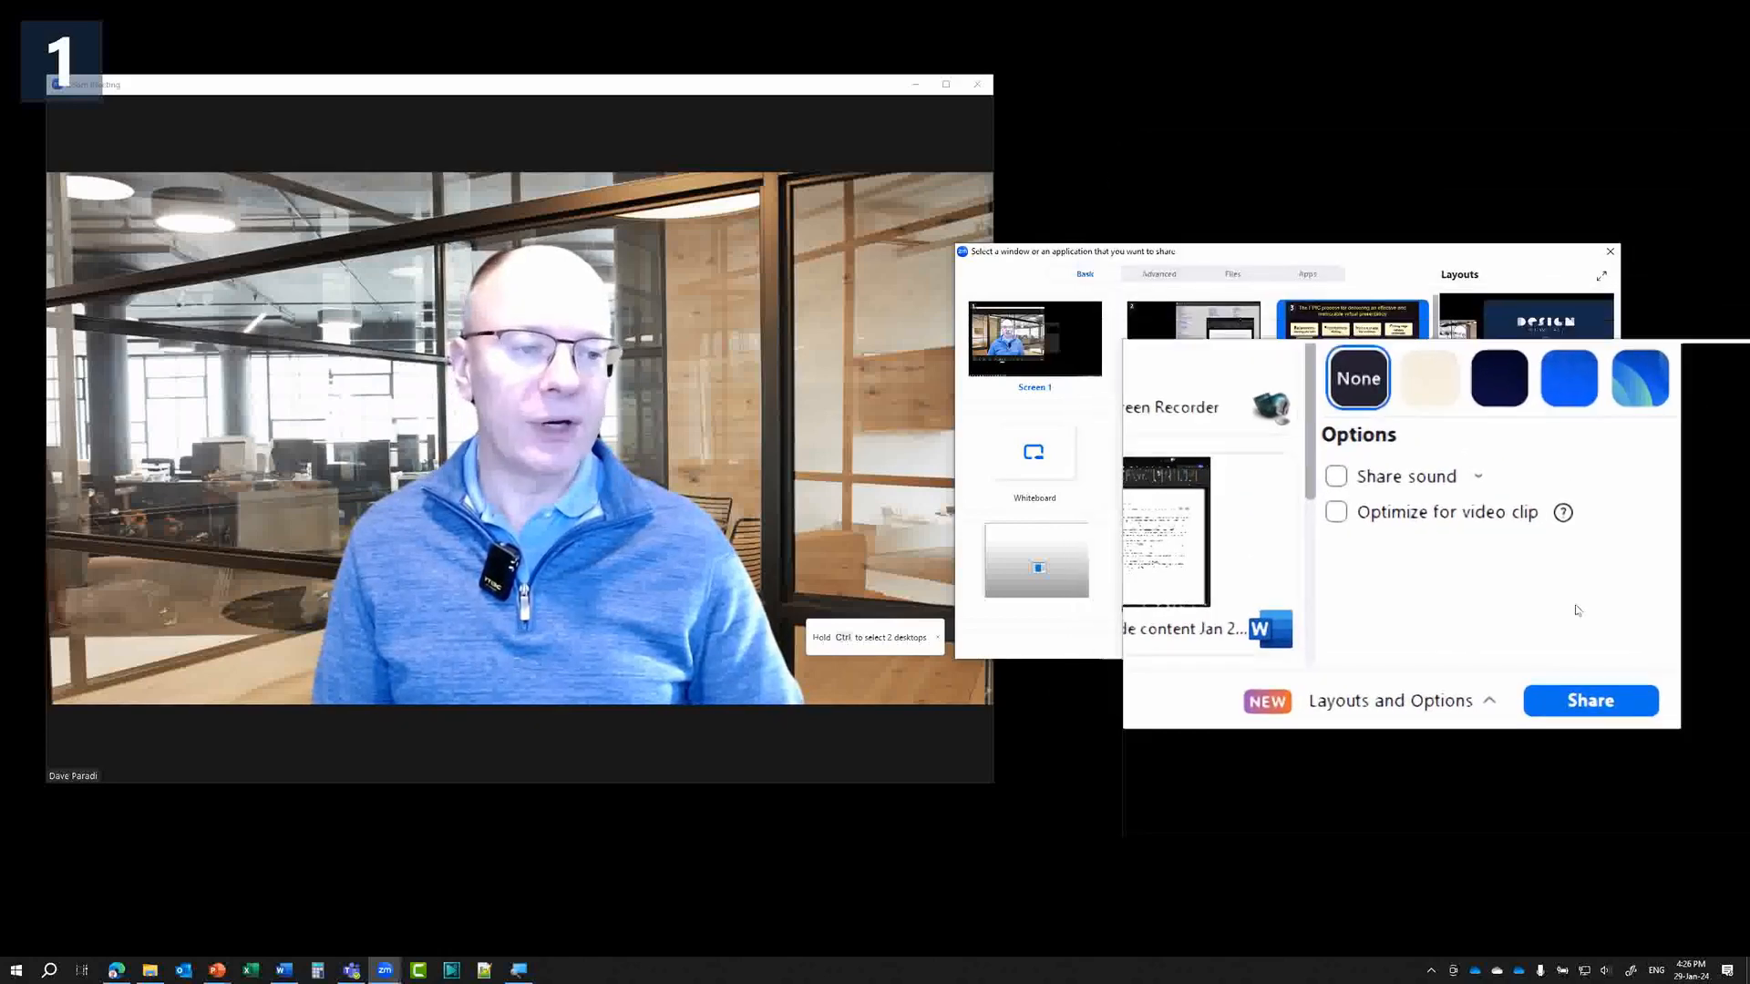
click(1590, 700)
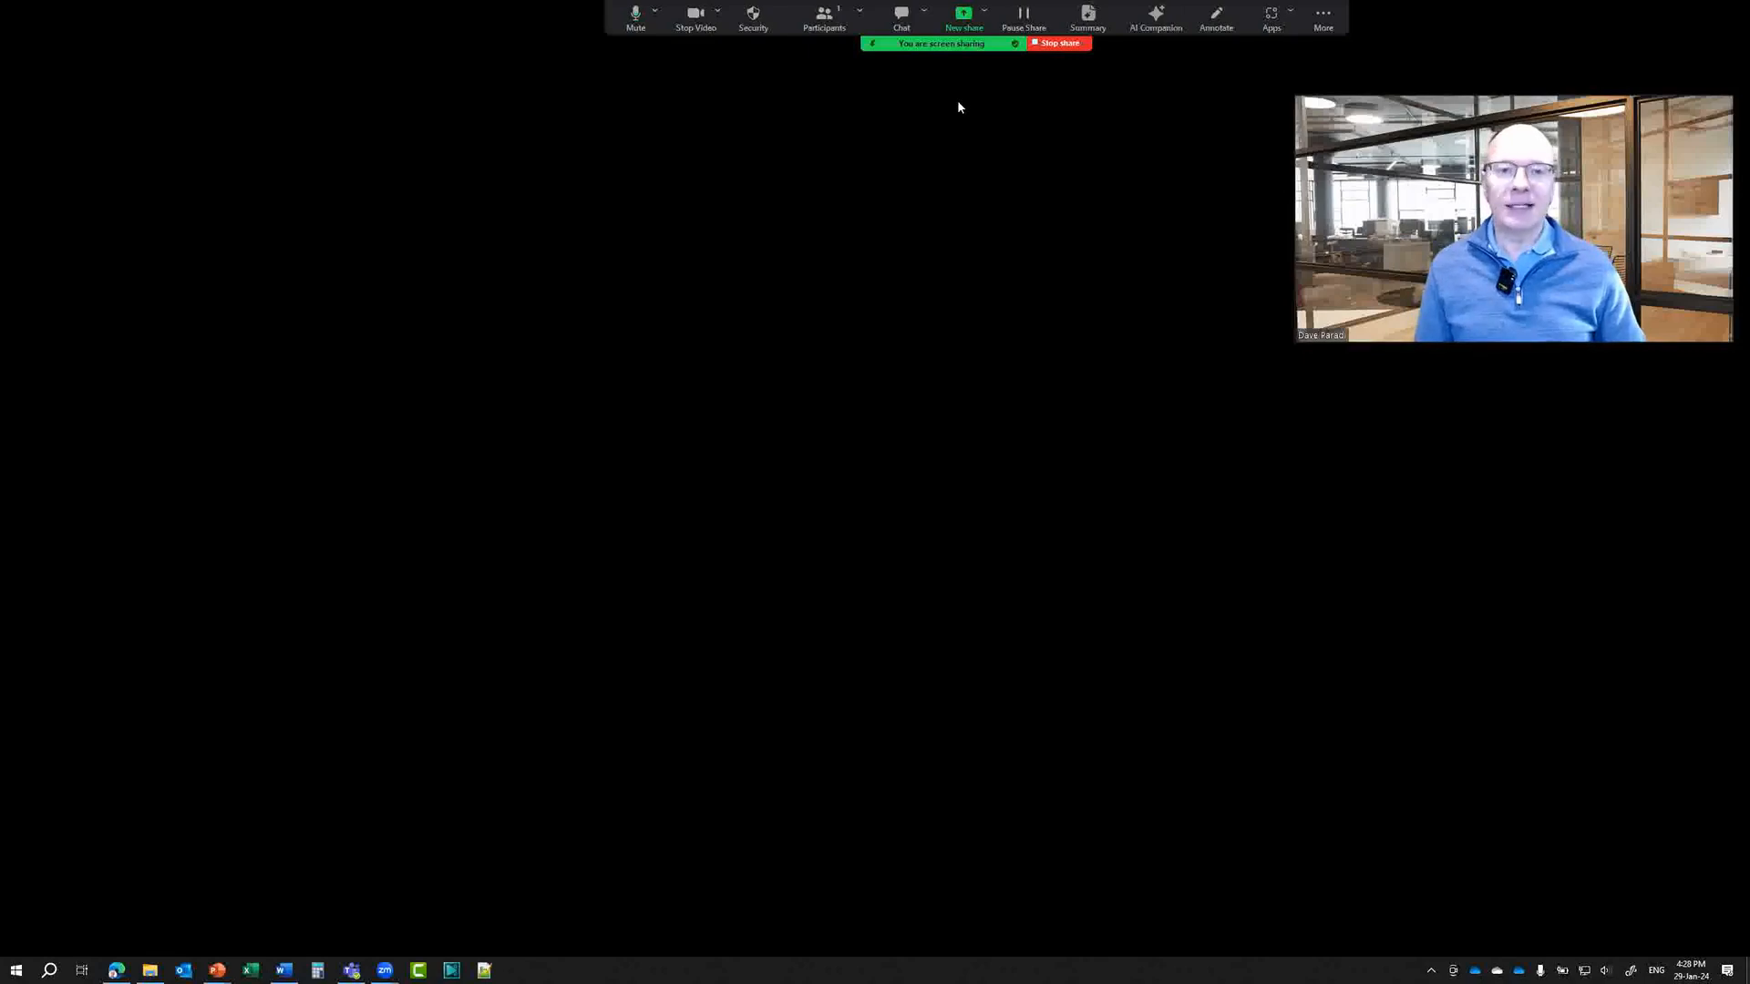
mouse_move(964, 18)
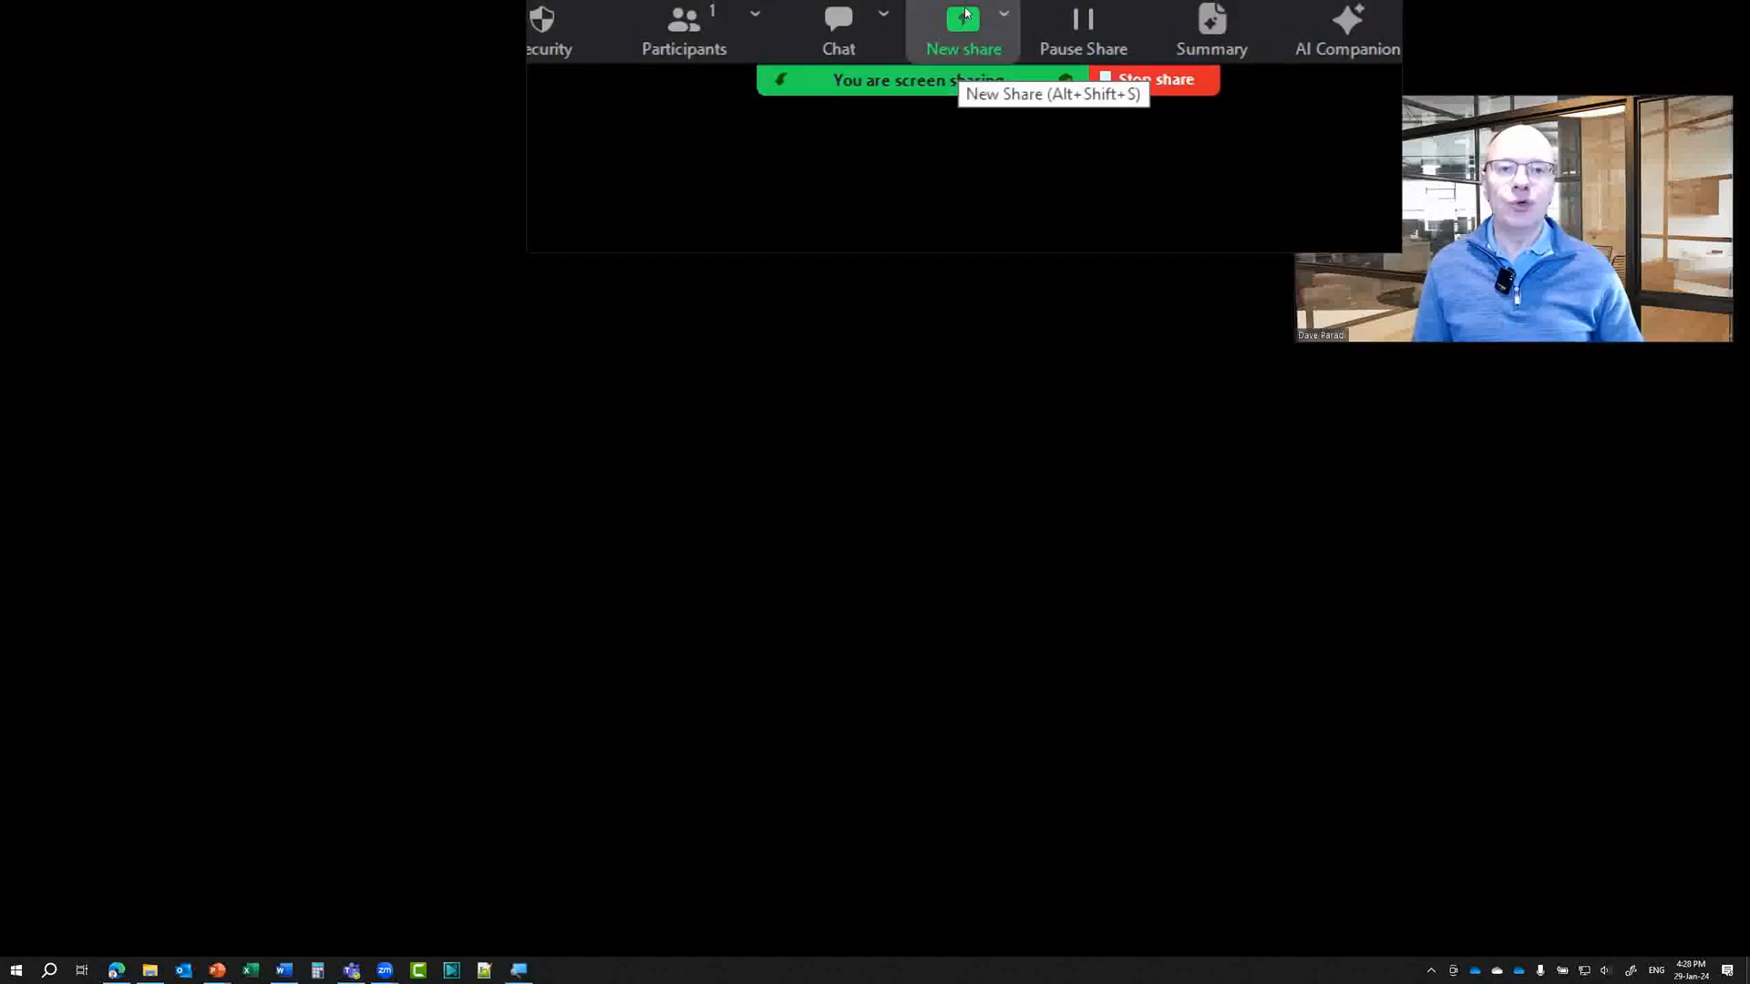
click(963, 18)
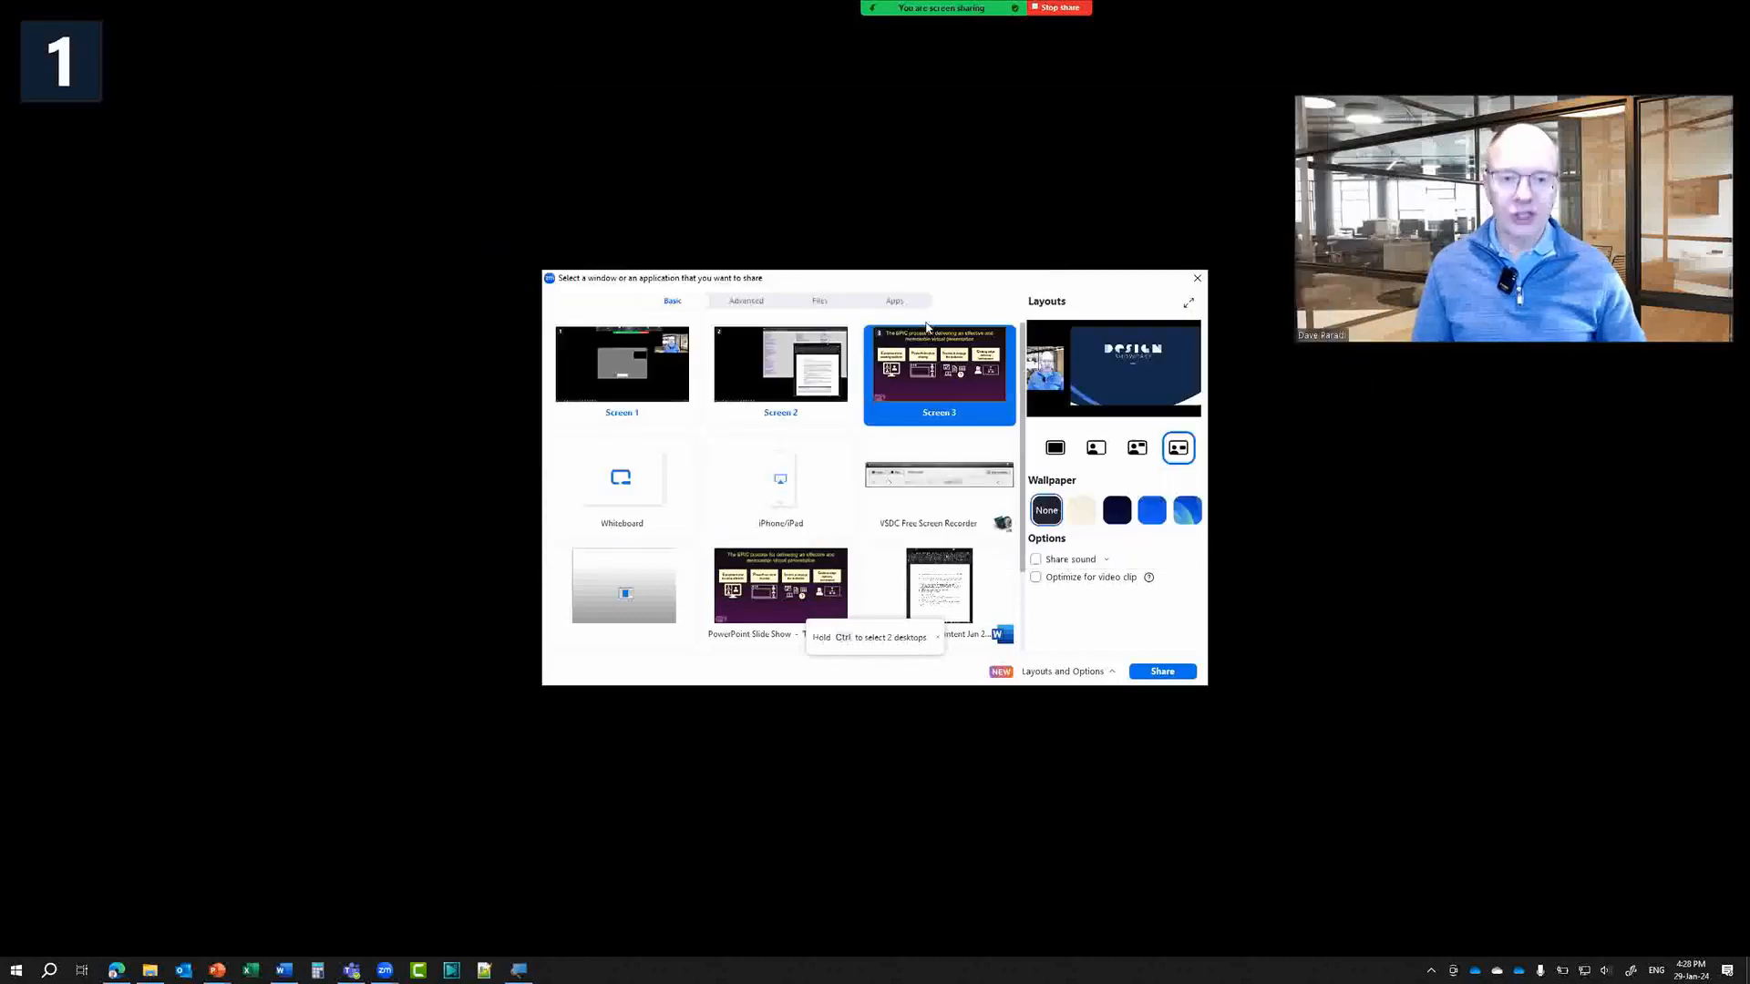
mouse_move(958, 299)
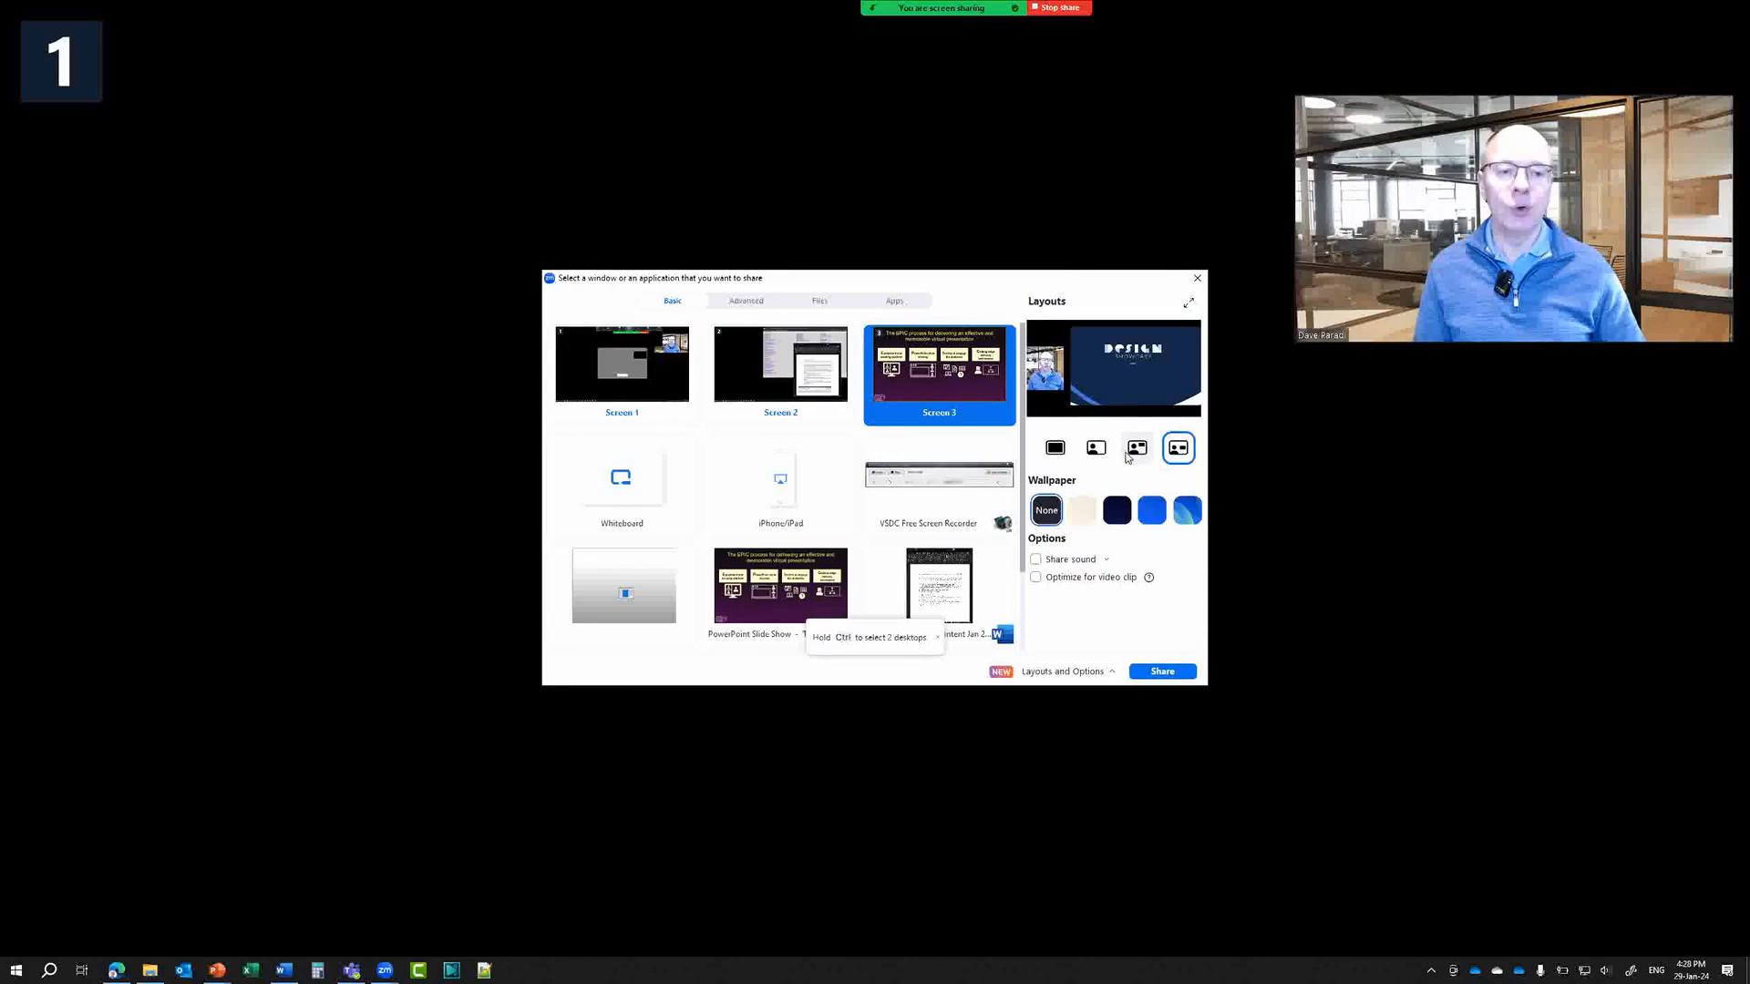
Pick the third (reporter) layout for Screen 3 and resume sharing
click(1136, 447)
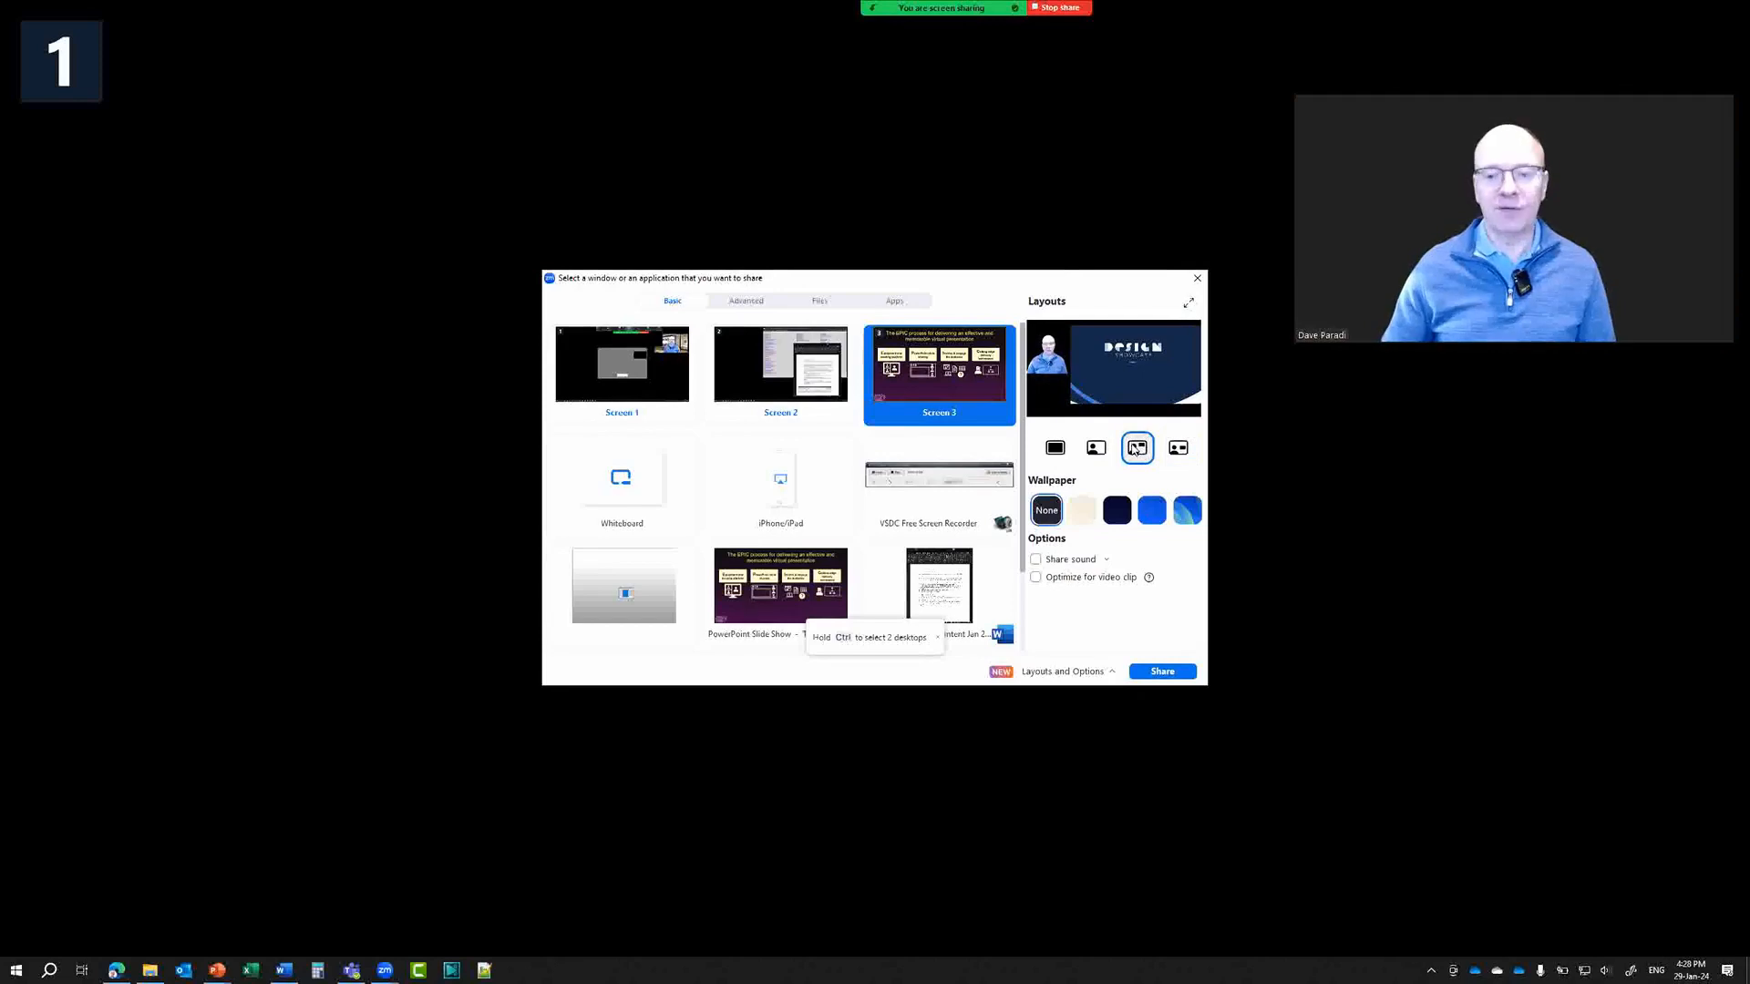
mouse_move(1158, 627)
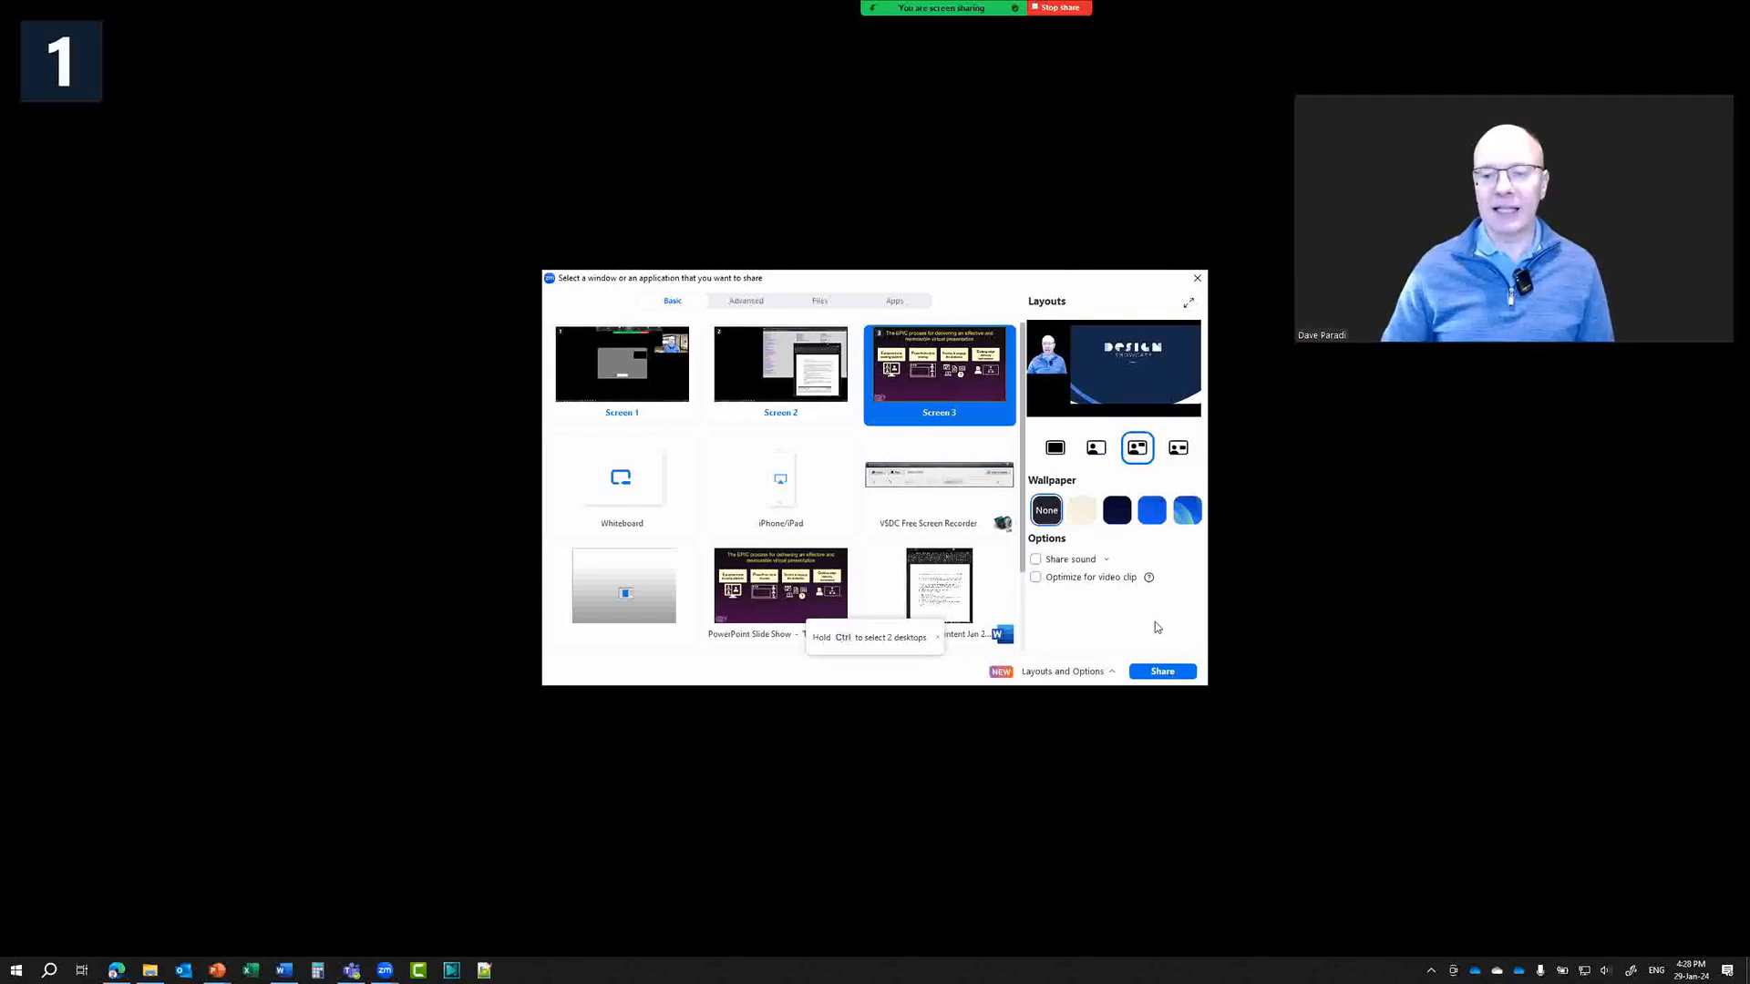
click(1163, 671)
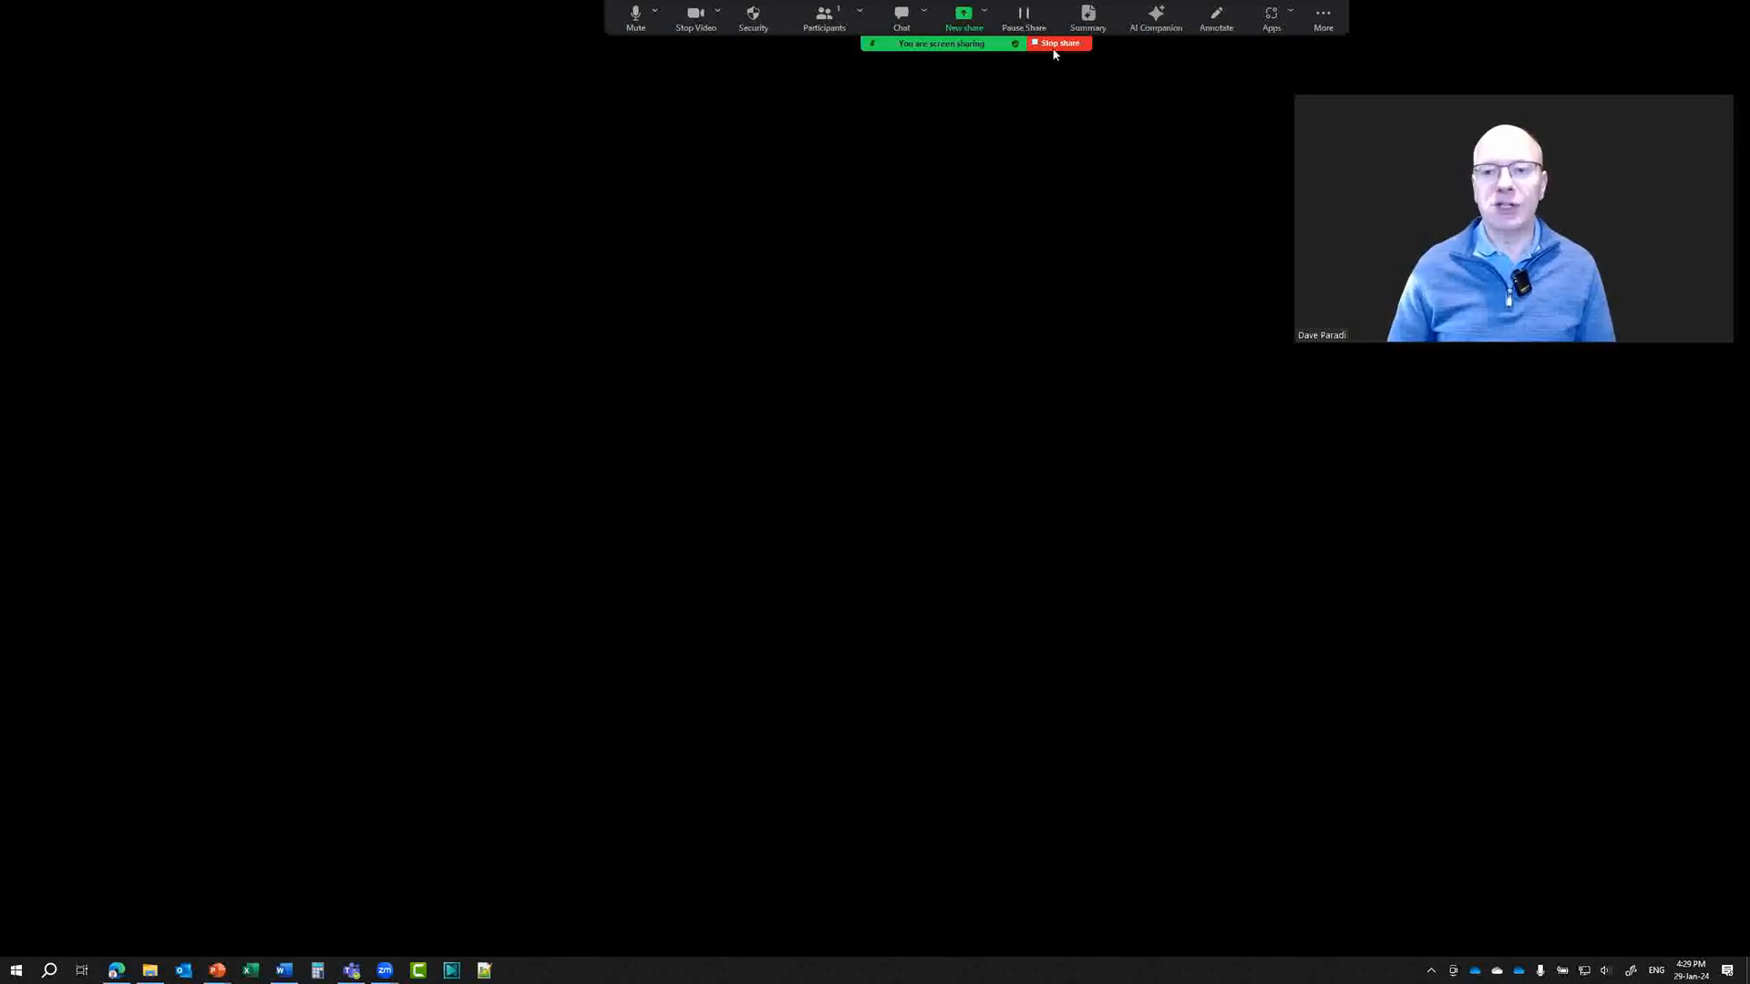
End the screen share with the red Stop Share button
click(1057, 43)
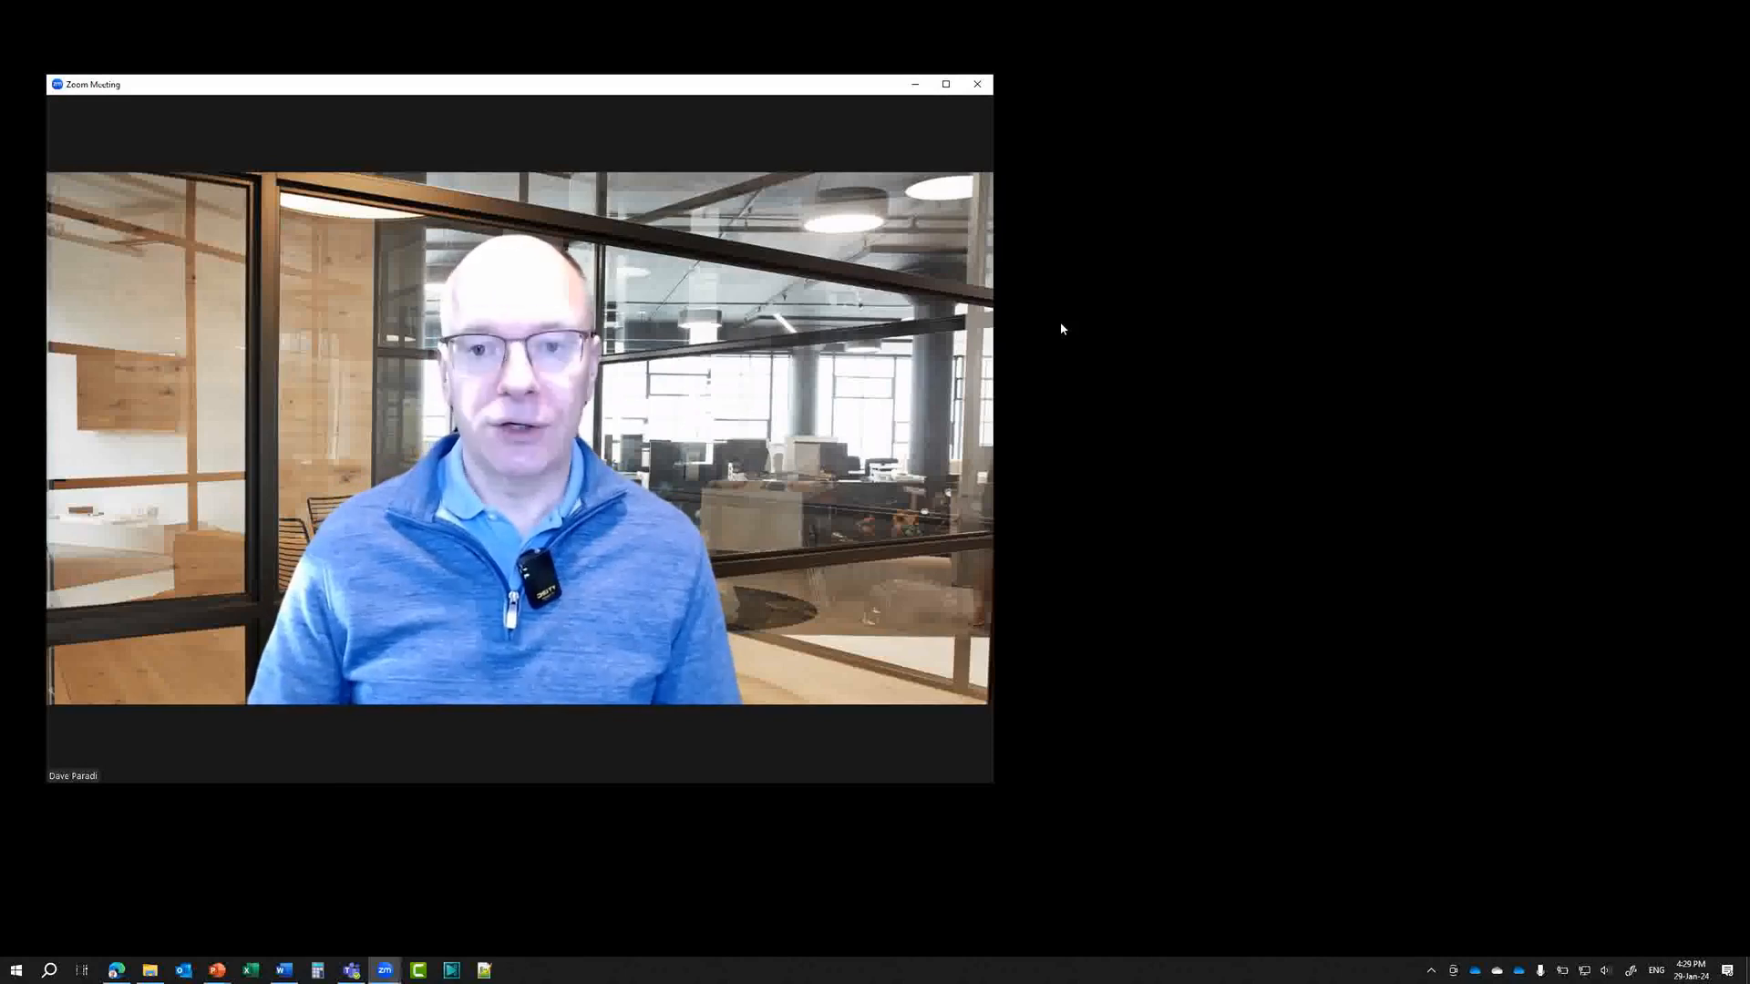
mouse_move(1057, 328)
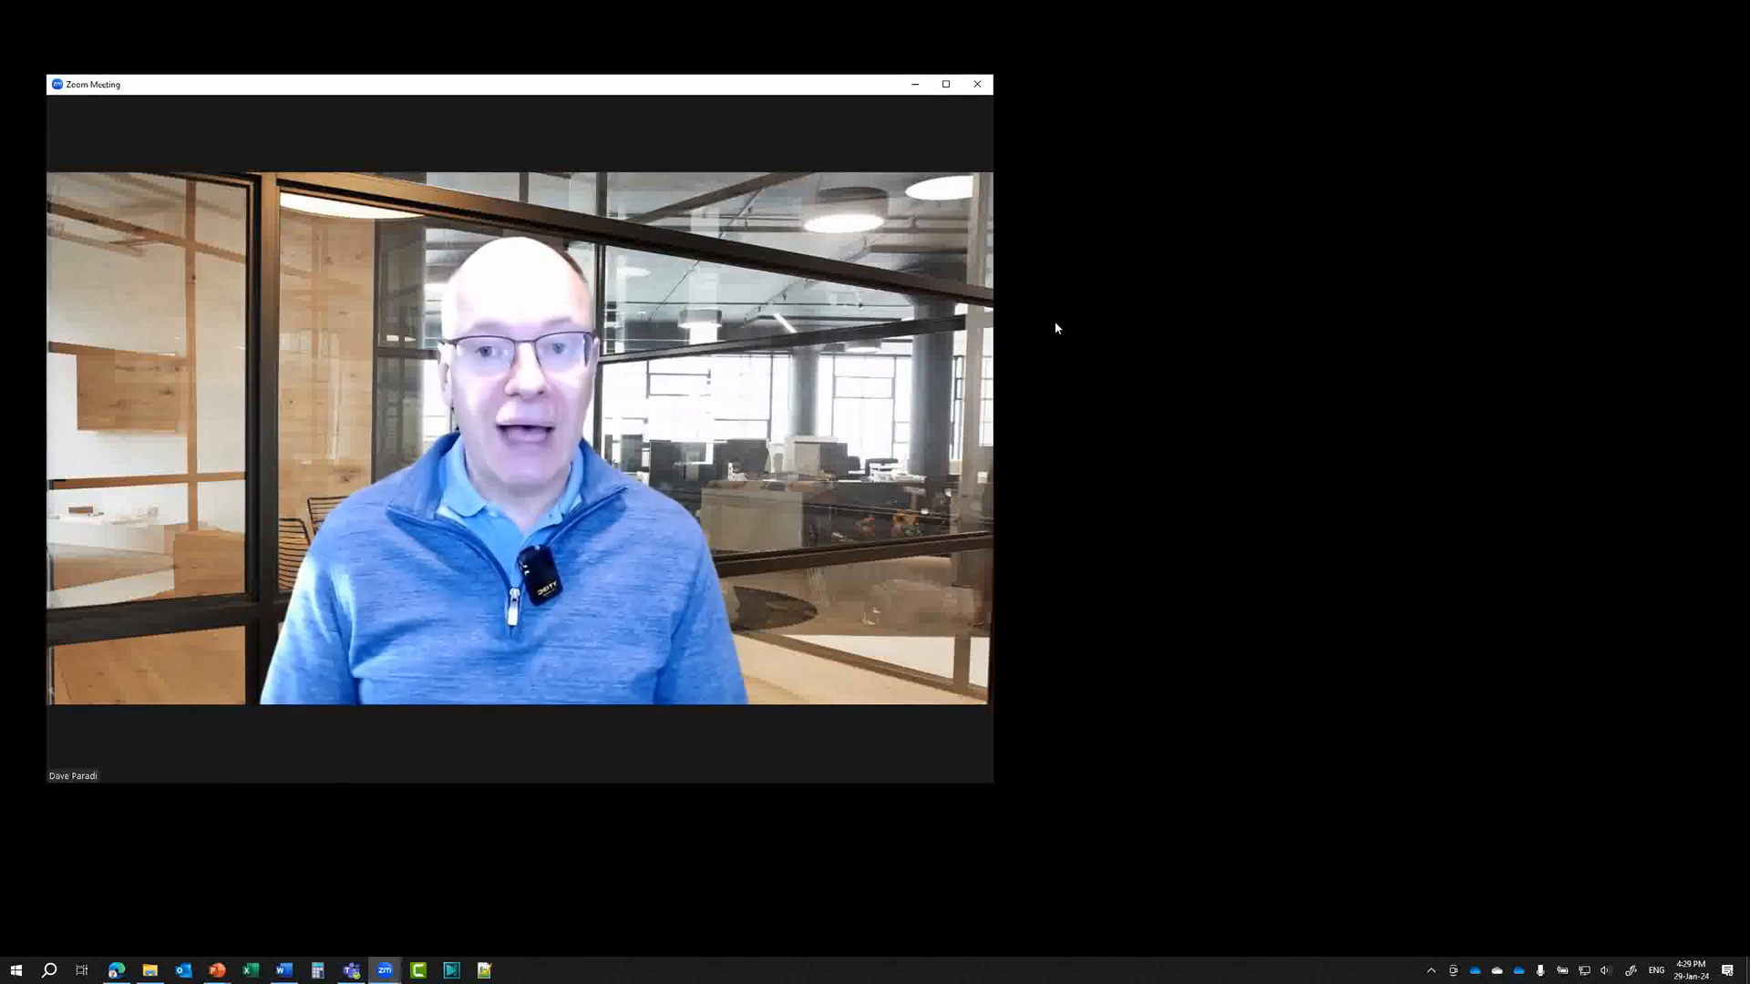